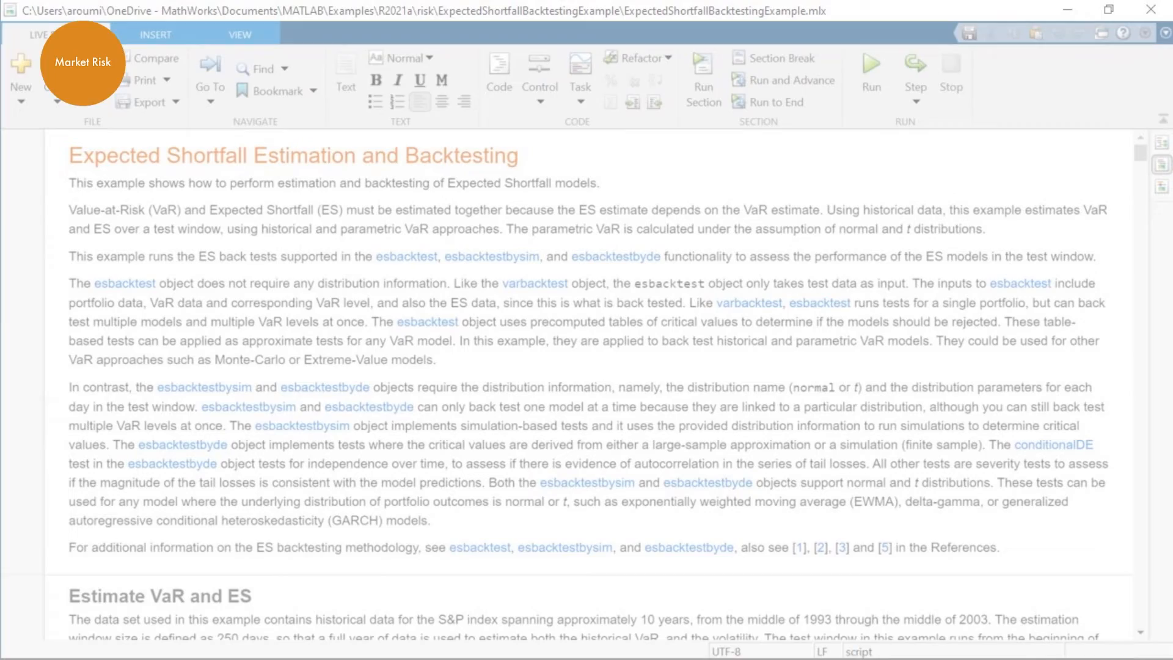
Step: Leave the ExpectedShortfallBacktestingExample live script for the Risk Management Toolbox product page and scroll it
click(870, 63)
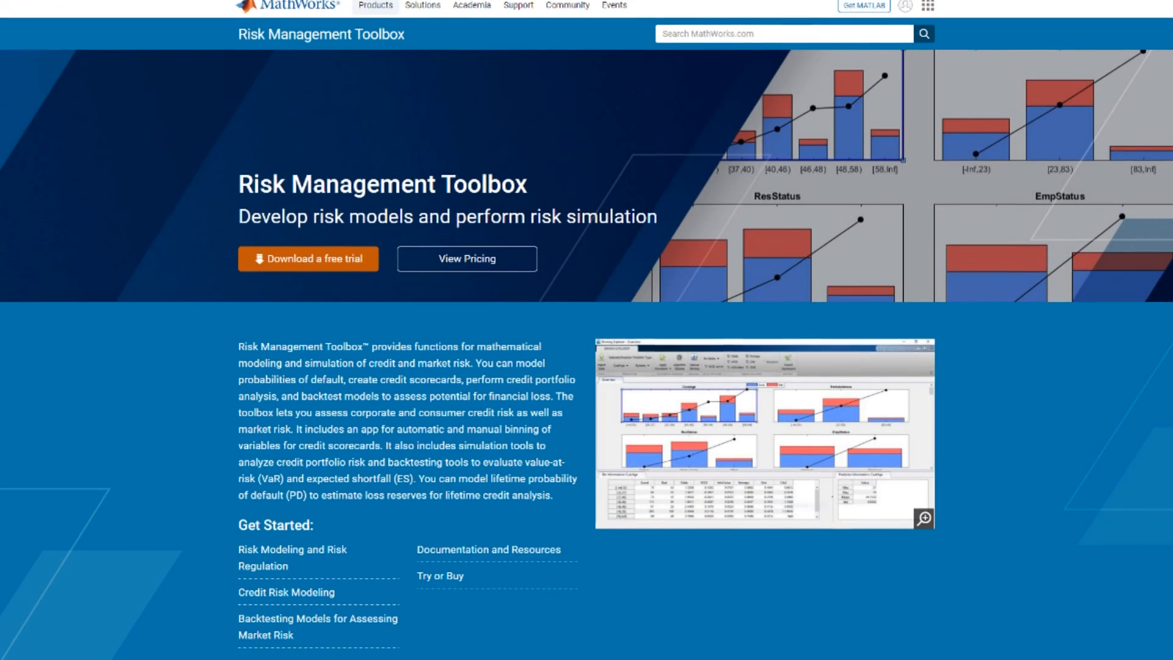
scroll(down, 3)
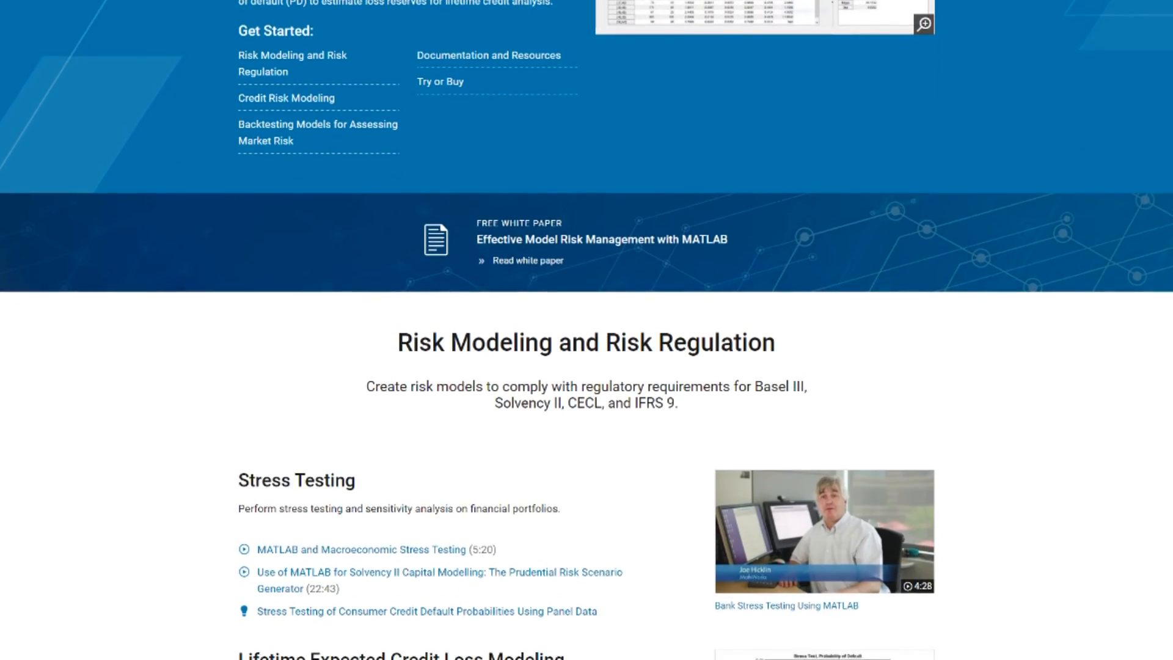